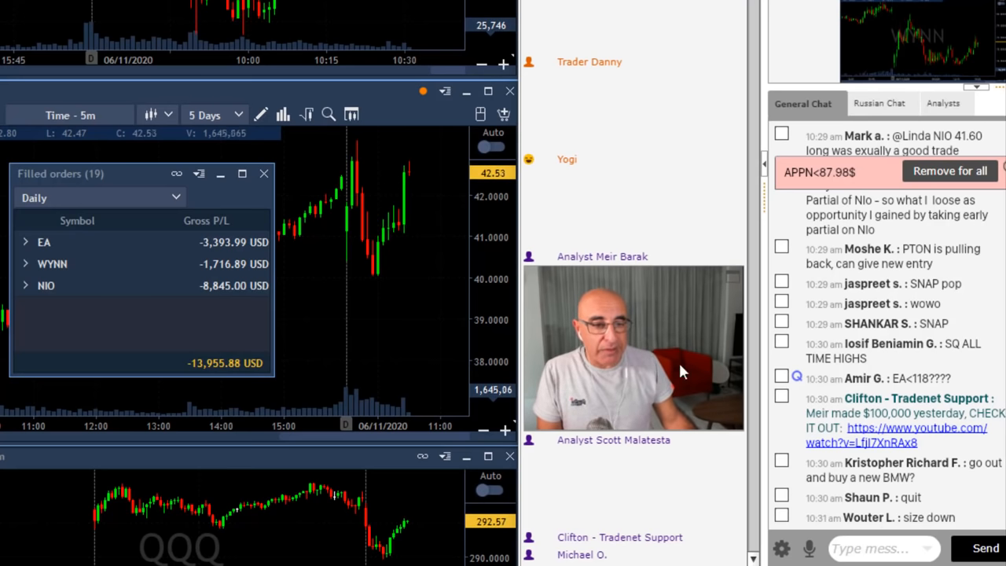
mouse_move(352, 218)
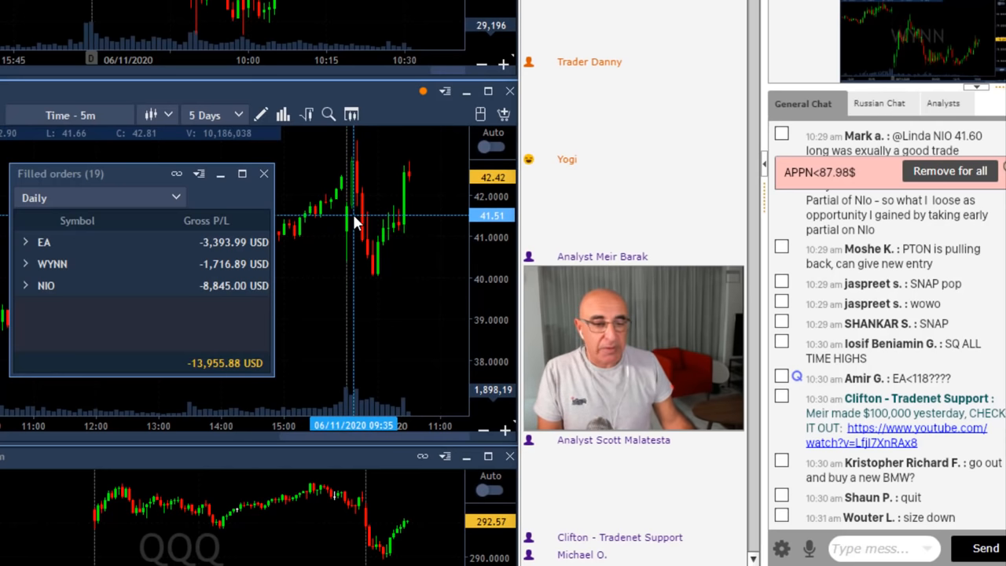
mouse_move(377, 283)
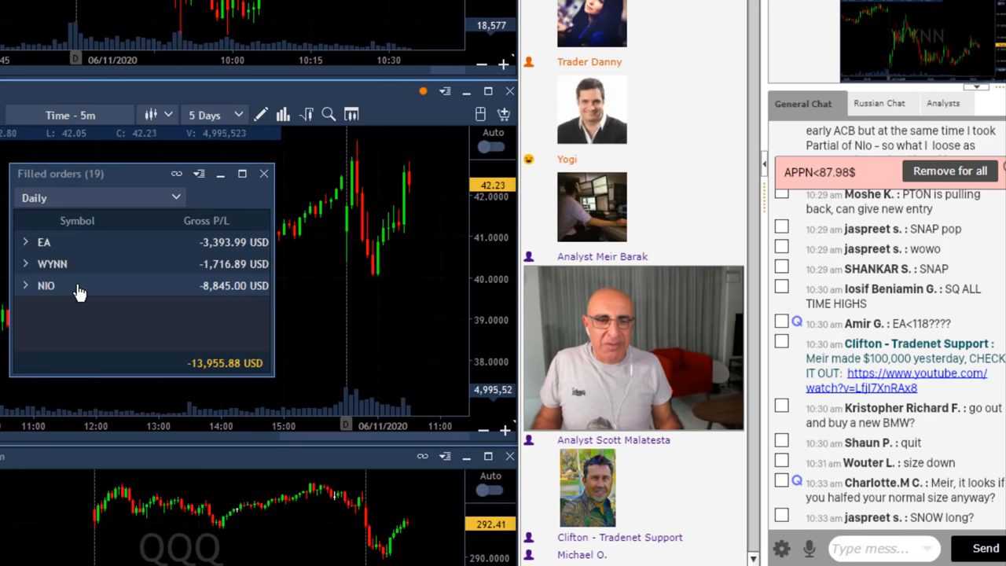
scroll("down", 3)
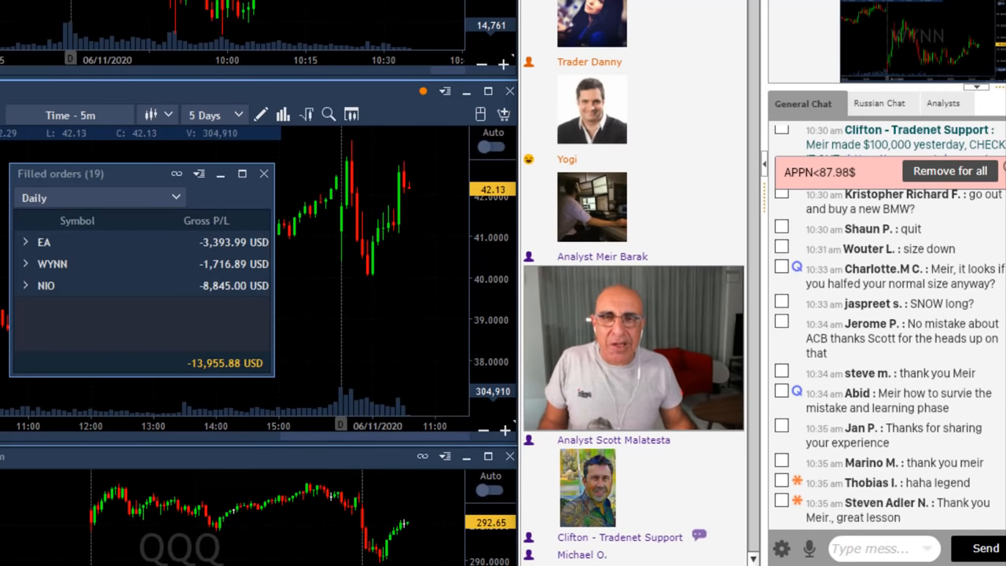
scroll("down", 3)
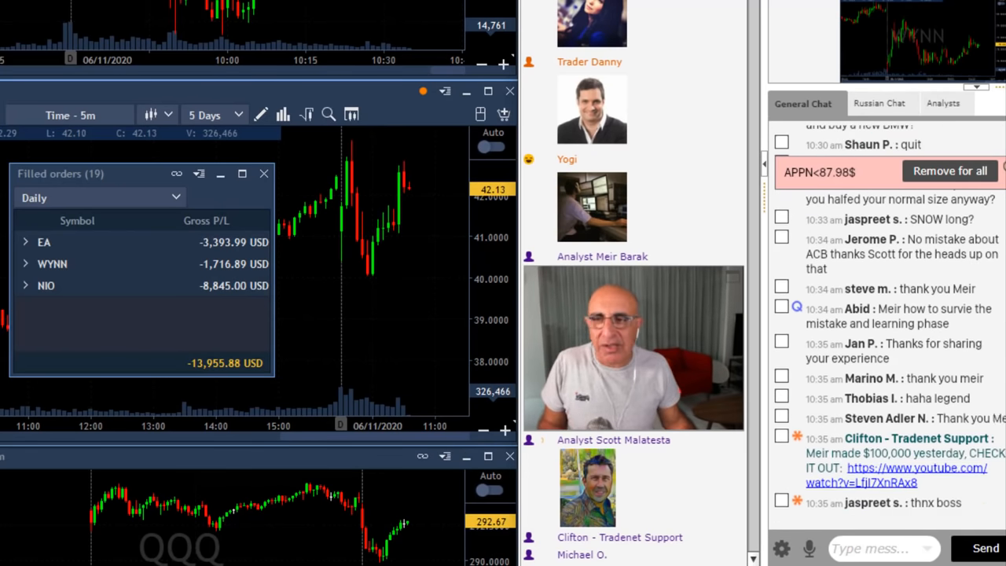